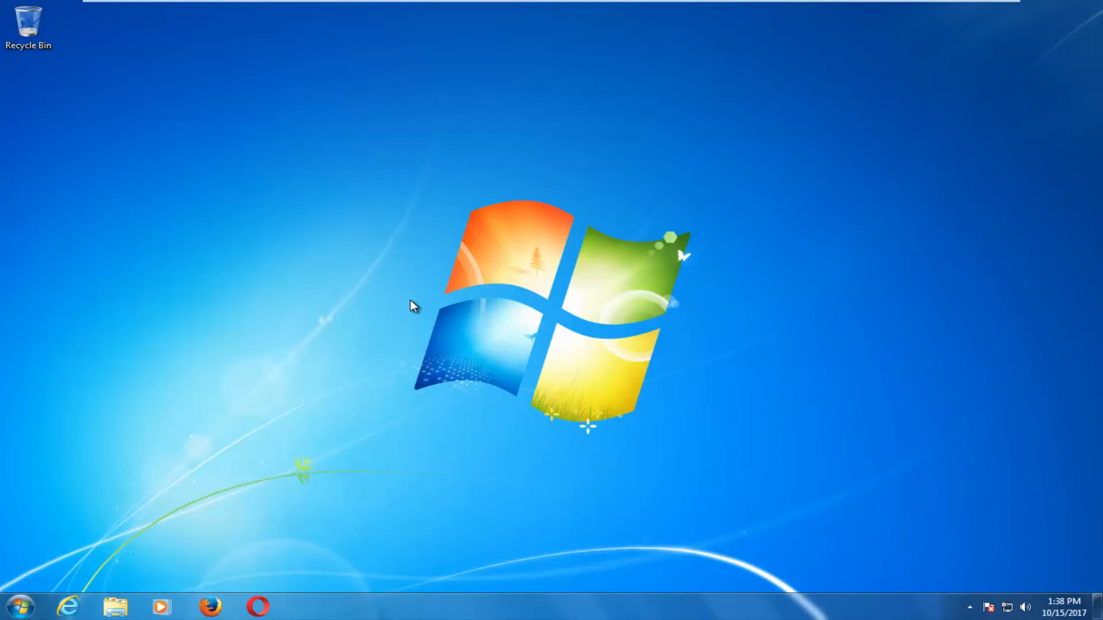
Step: Search the Start Menu for 'show hidden' and choose the 'Show hidden files and folders' result
{"action": "left_click", "coordinate": [19, 606]}
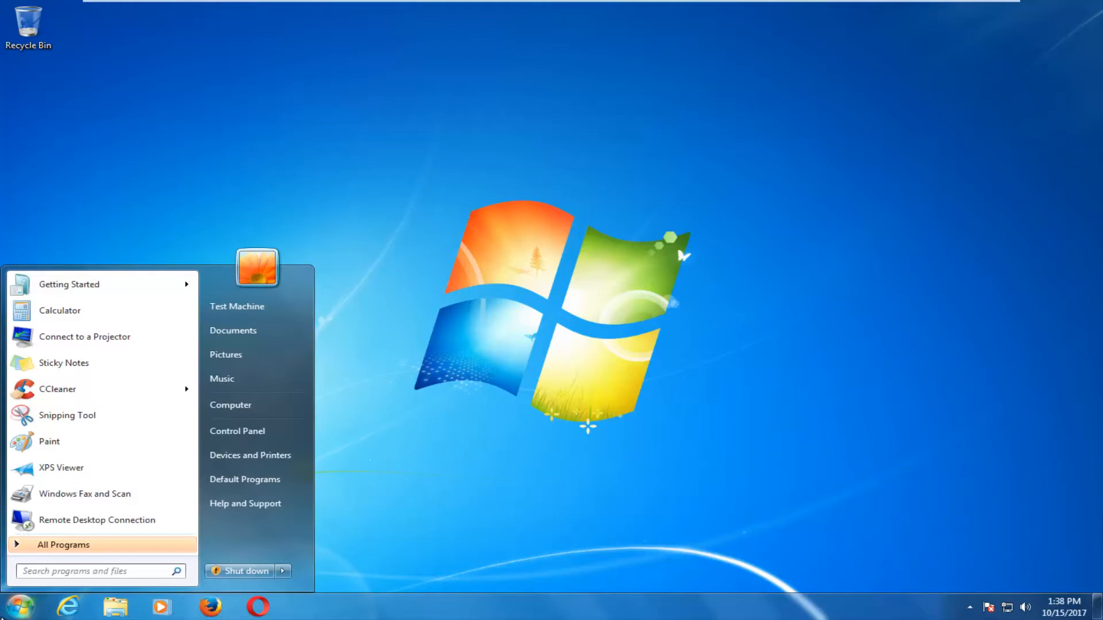
{"action": "type", "text": "show hidden"}
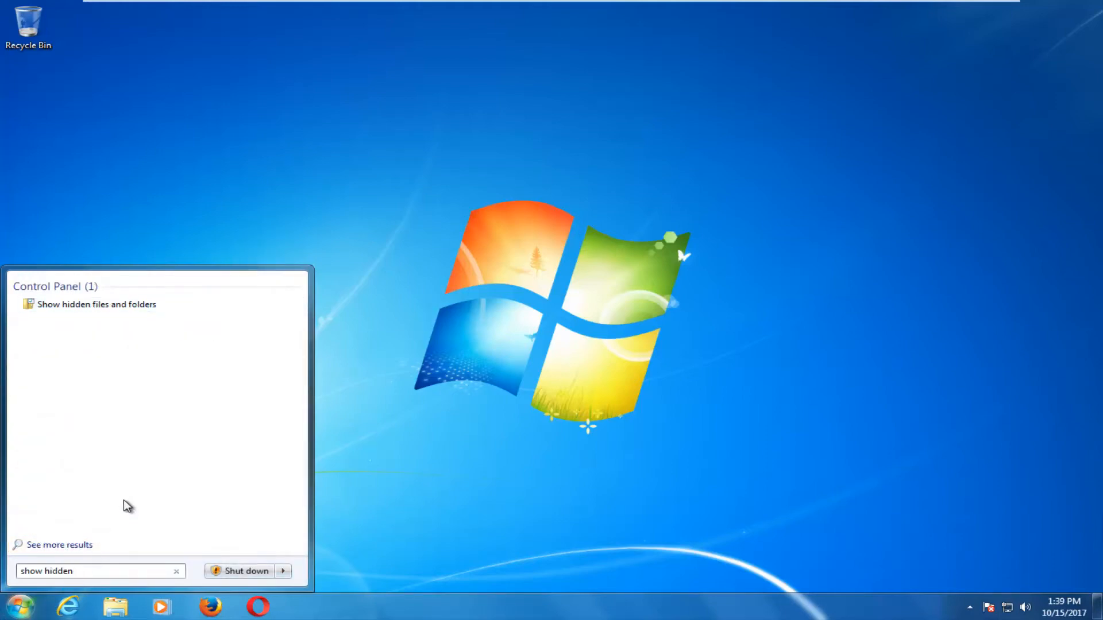
{"action": "mouse_move", "coordinate": [53, 296]}
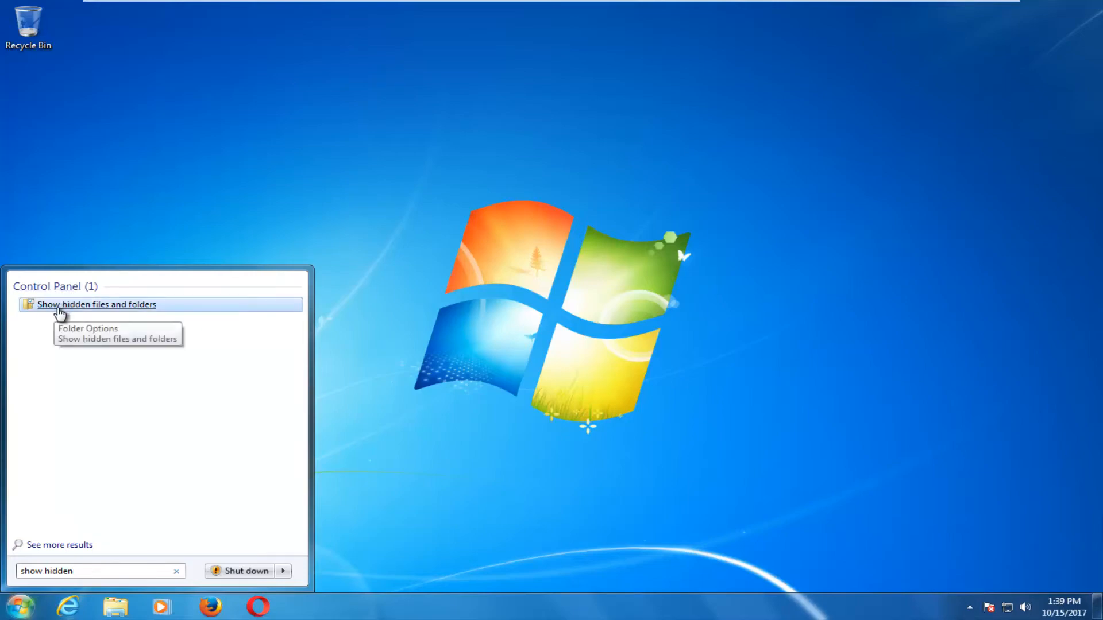
{"action": "left_click", "coordinate": [96, 304]}
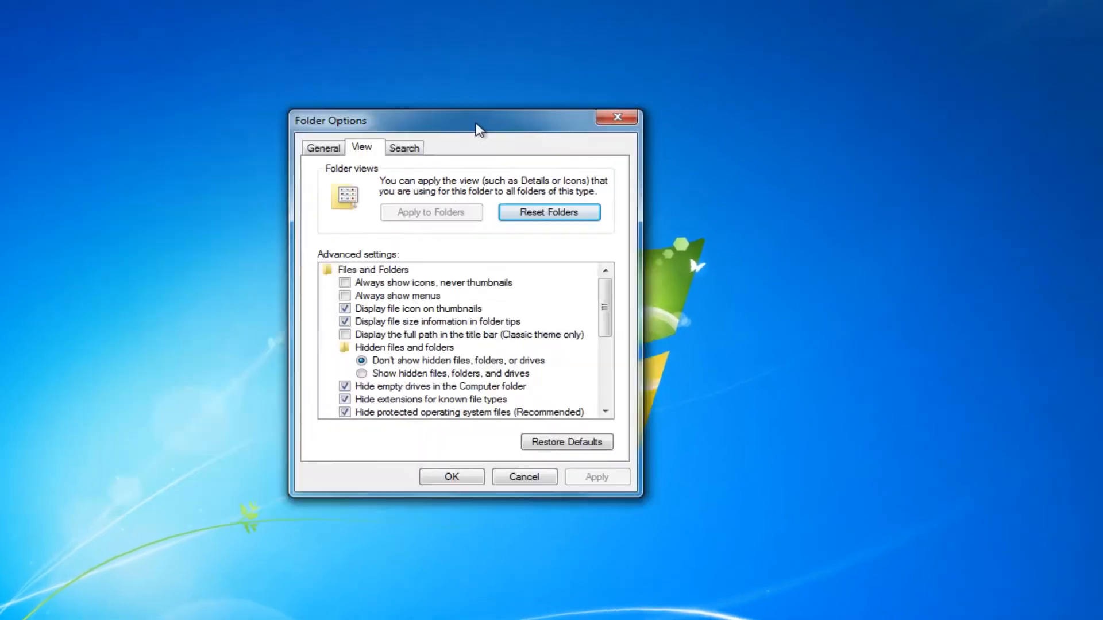
Step: Select 'Show hidden files, folders, and drives' in Folder Options and confirm with OK
{"action": "left_click_drag", "start_coordinate": [478, 121], "coordinate": [513, 96]}
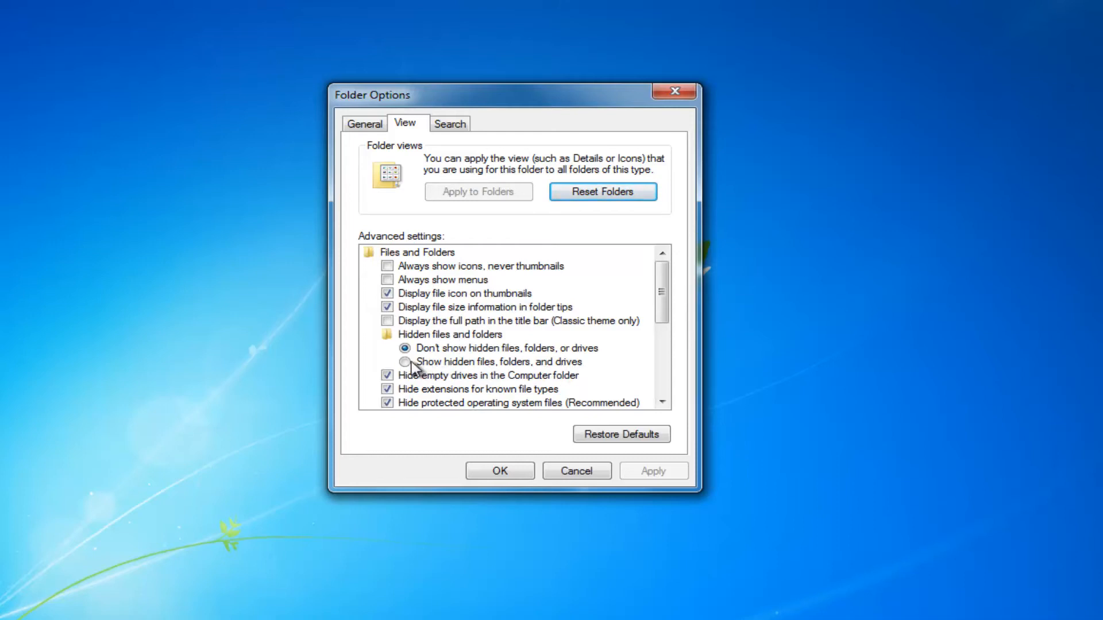
{"action": "left_click", "coordinate": [406, 362]}
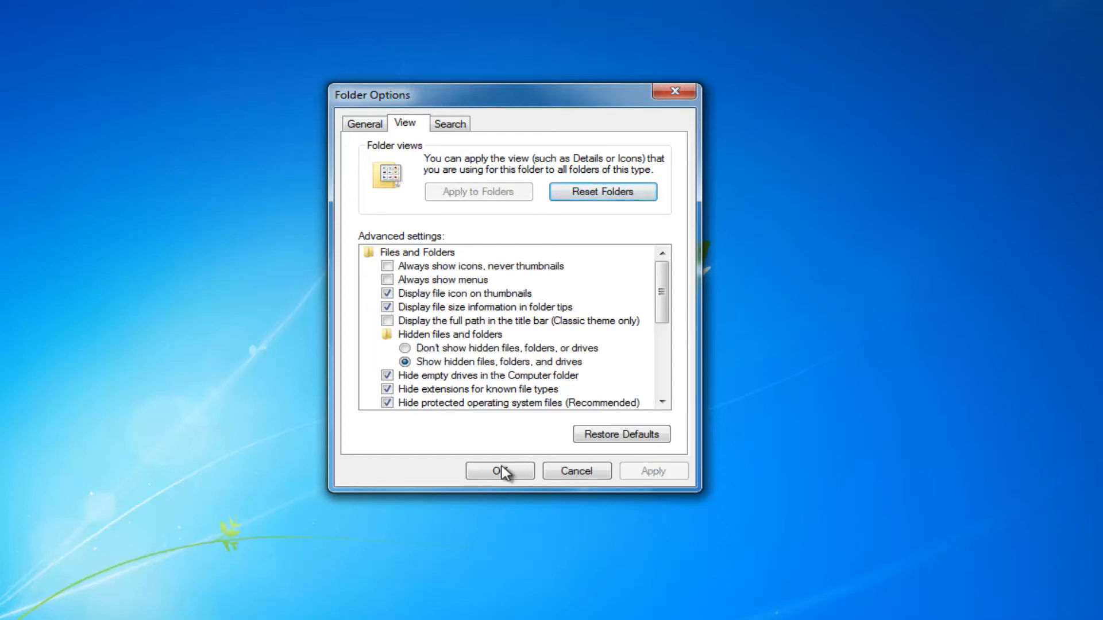
{"action": "left_click", "coordinate": [500, 471]}
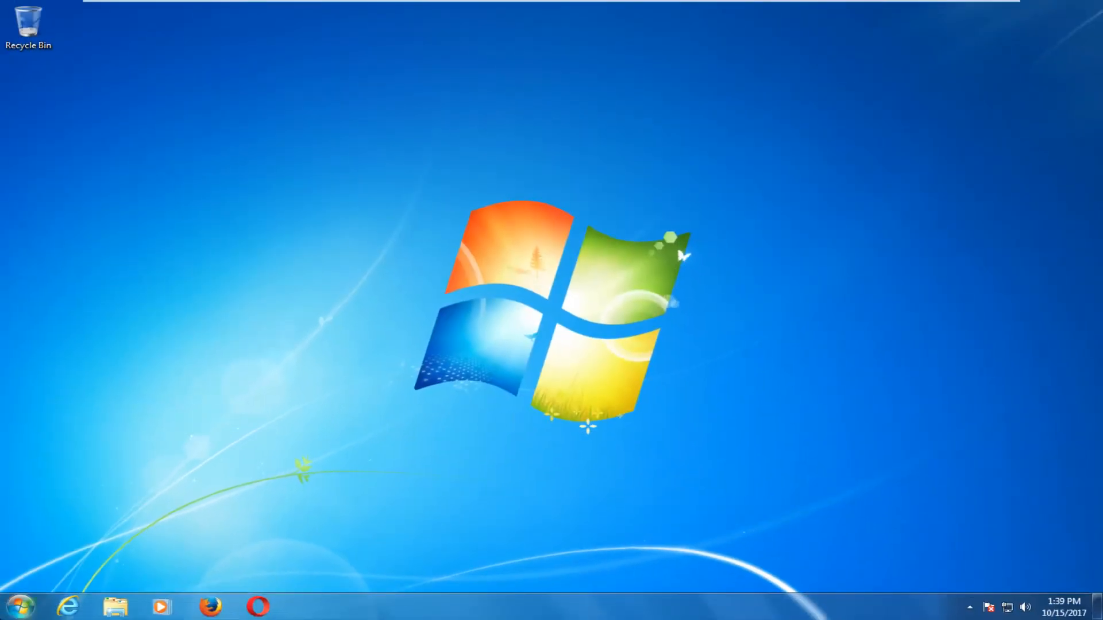
Step: Launch Windows Explorer and browse into Local Disk (C:), then the Windows folder
{"action": "left_click", "coordinate": [115, 606]}
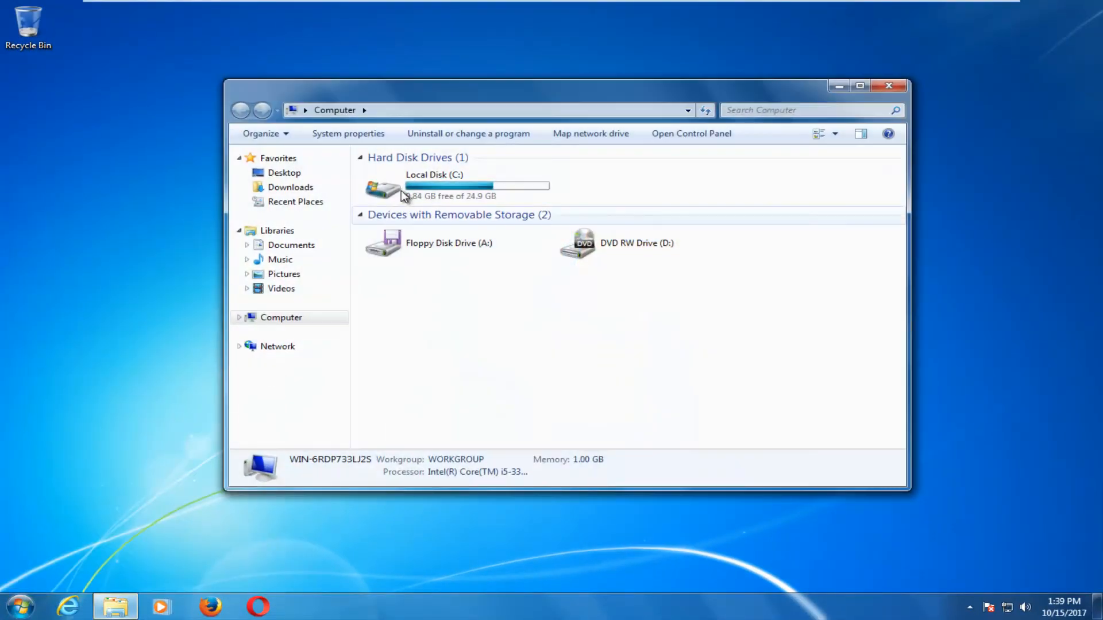
{"action": "double_click", "coordinate": [384, 188]}
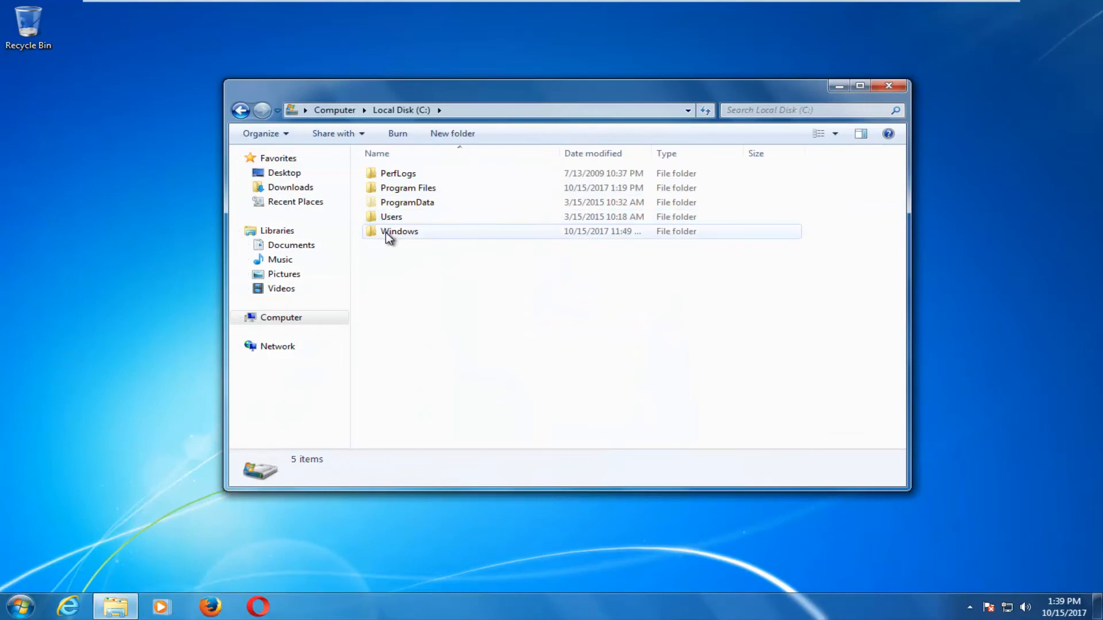
{"action": "double_click", "coordinate": [407, 202]}
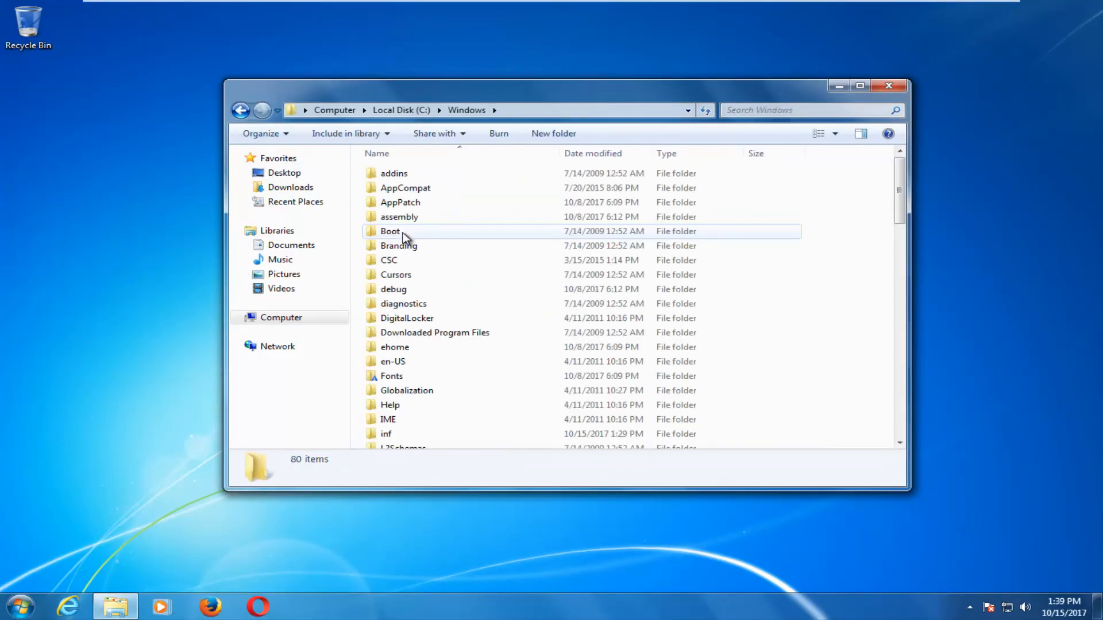
Step: Enter the System32 folder, then go back to the Windows folder
{"action": "scroll", "scroll_direction": "down", "scroll_amount": 3}
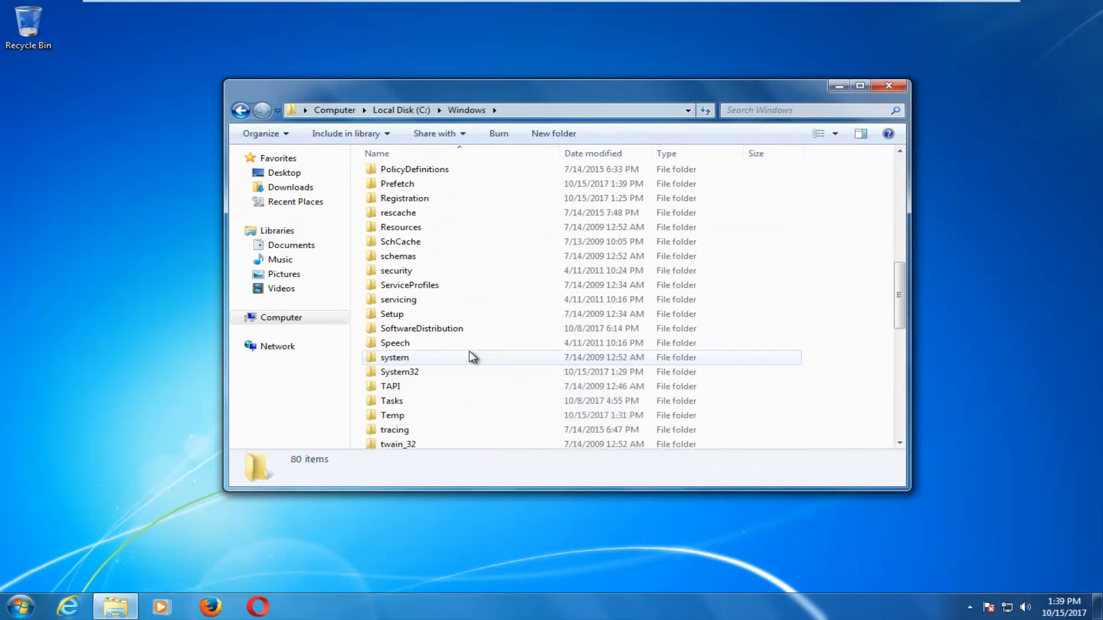
{"action": "double_click", "coordinate": [399, 371]}
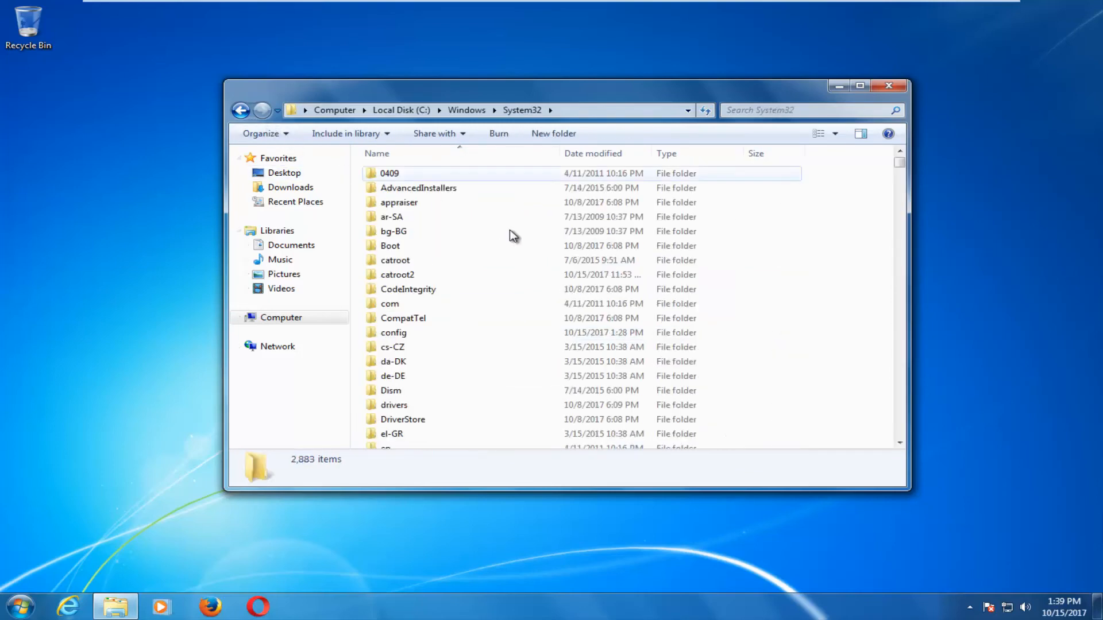
{"action": "left_click", "coordinate": [242, 110]}
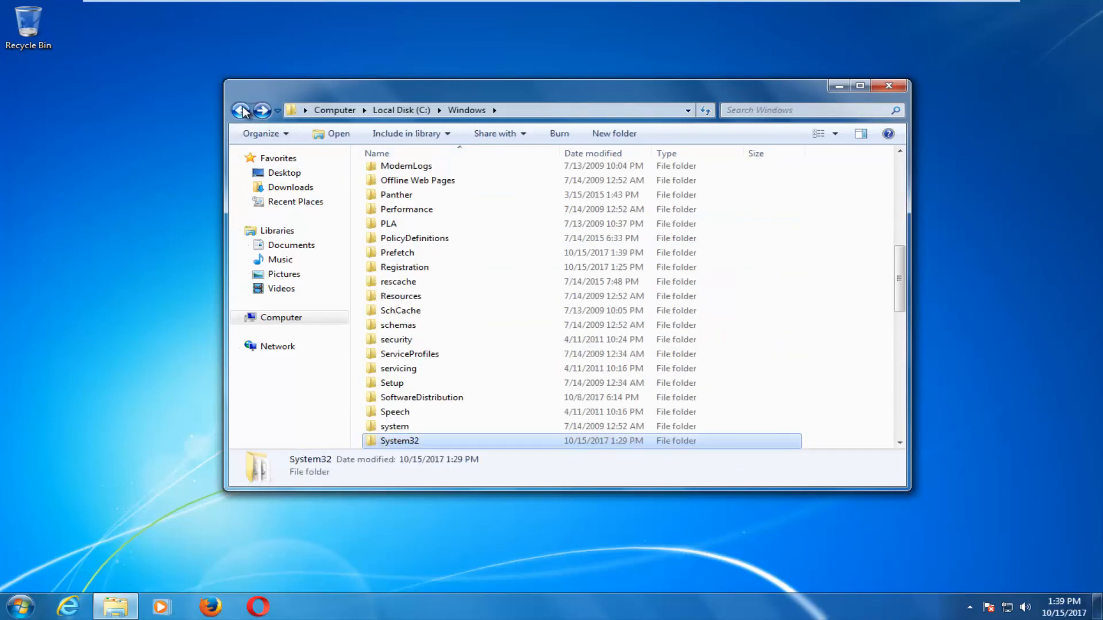